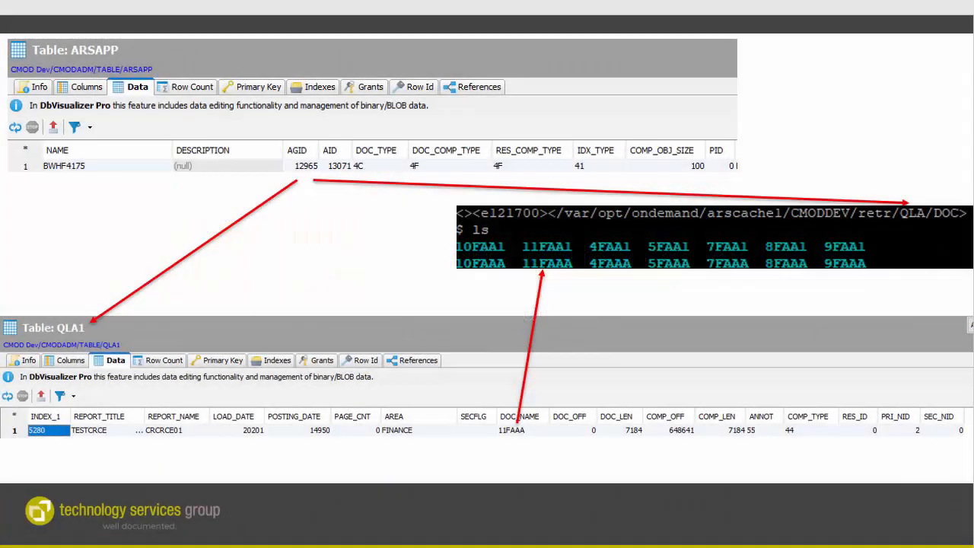
pyautogui.moveTo(225, 211)
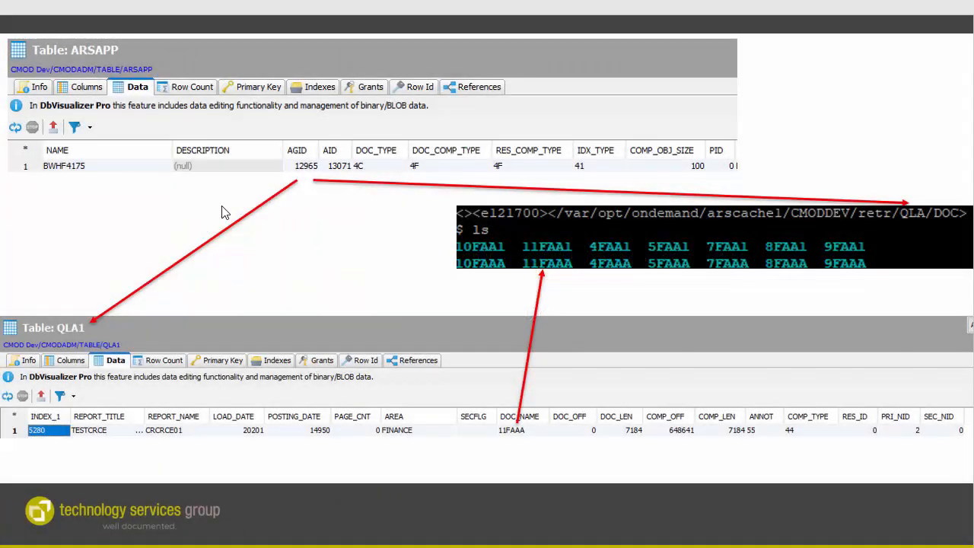
pyautogui.moveTo(166, 188)
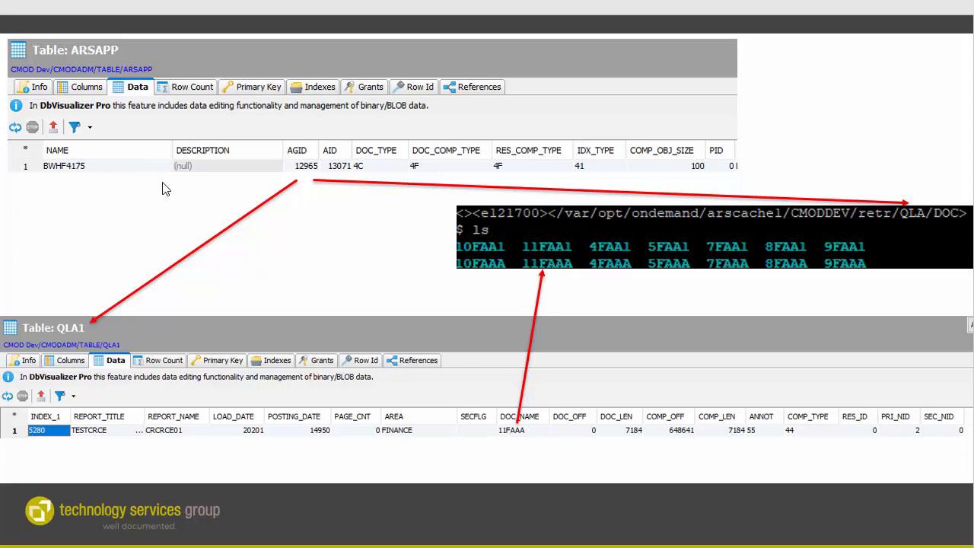
pyautogui.moveTo(305, 168)
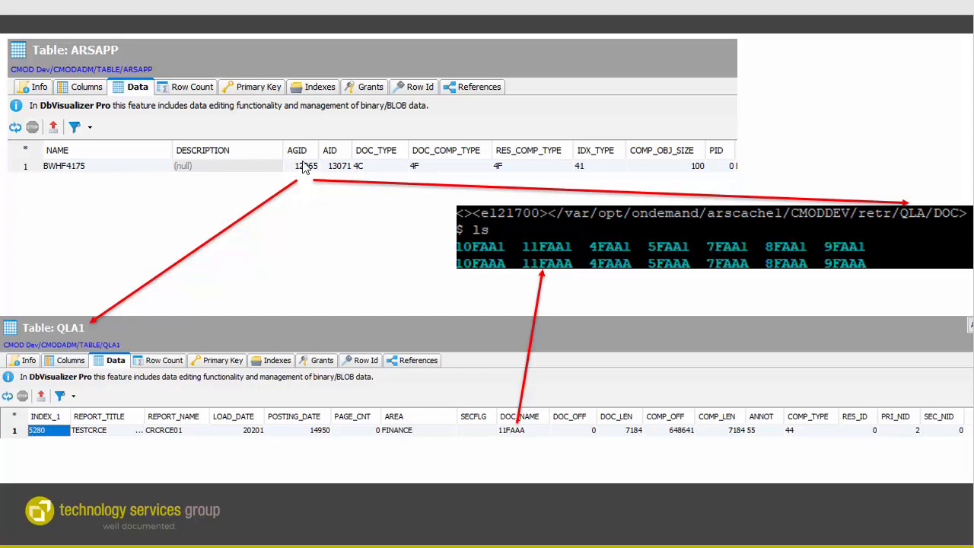
pyautogui.moveTo(296, 238)
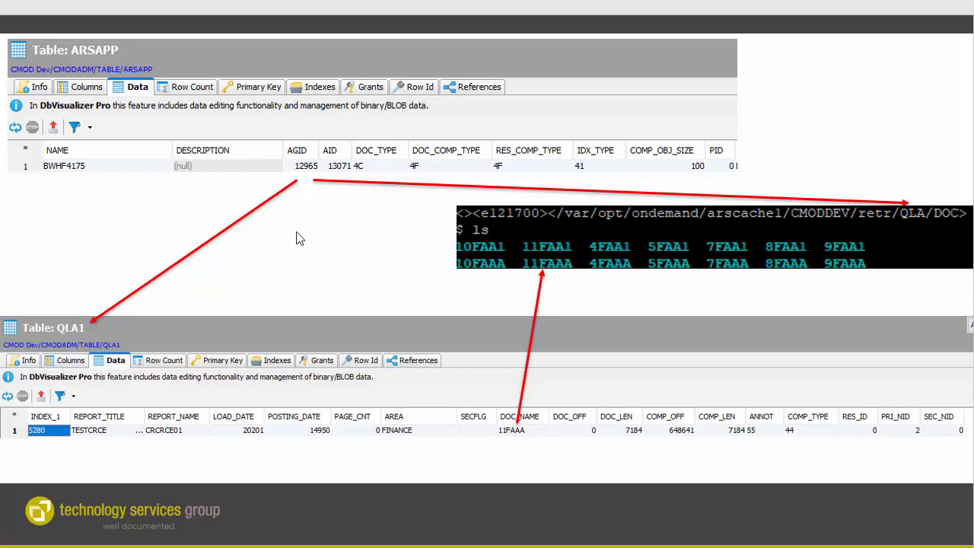
pyautogui.moveTo(364, 383)
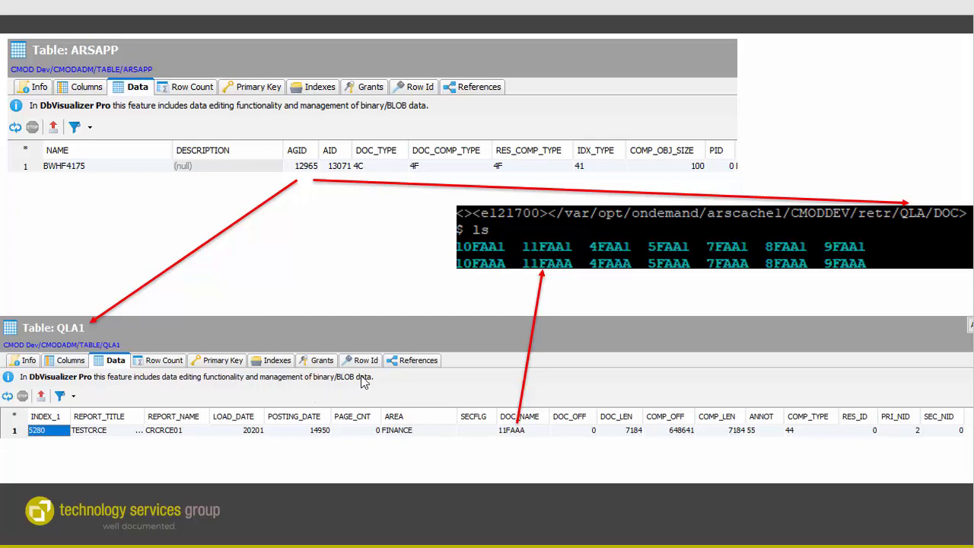
pyautogui.moveTo(692, 223)
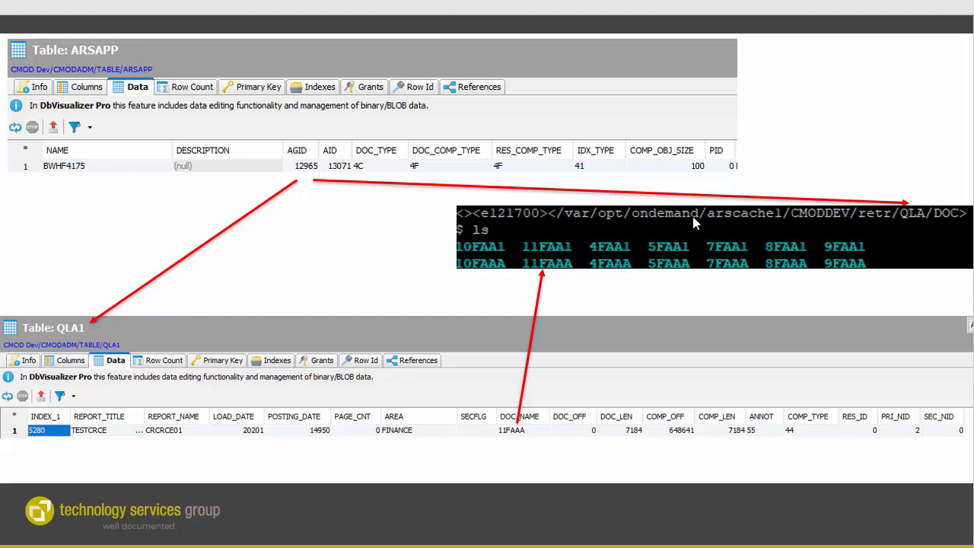
pyautogui.moveTo(304, 180)
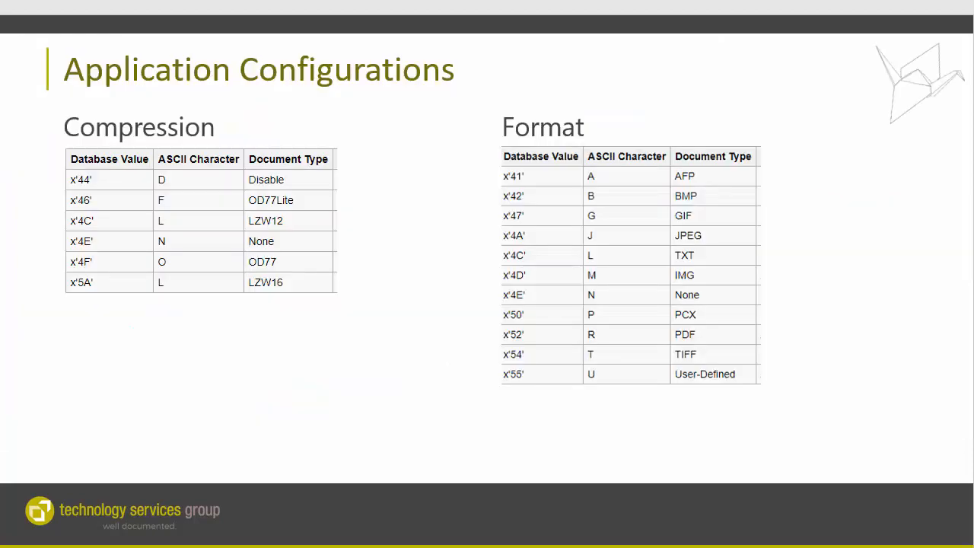
pyautogui.moveTo(224, 181)
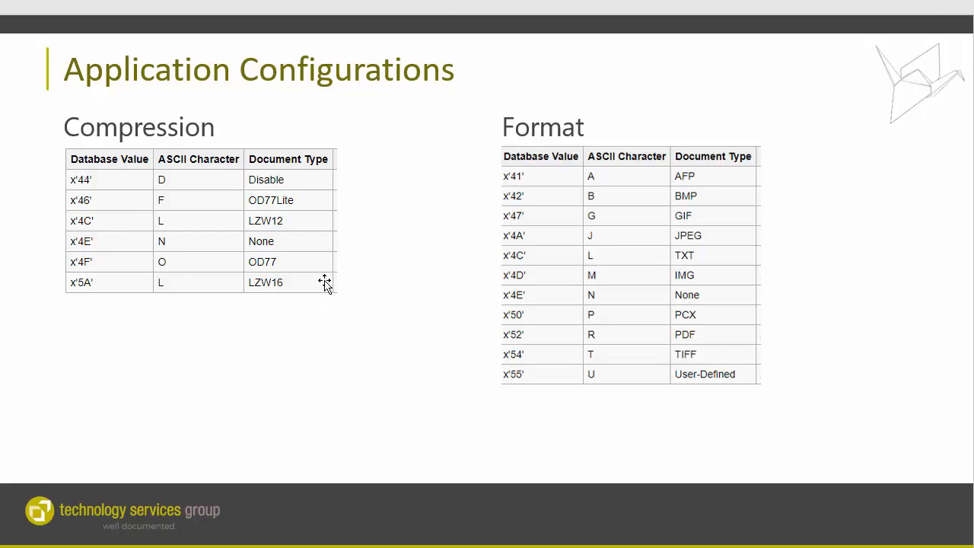
pyautogui.moveTo(725, 416)
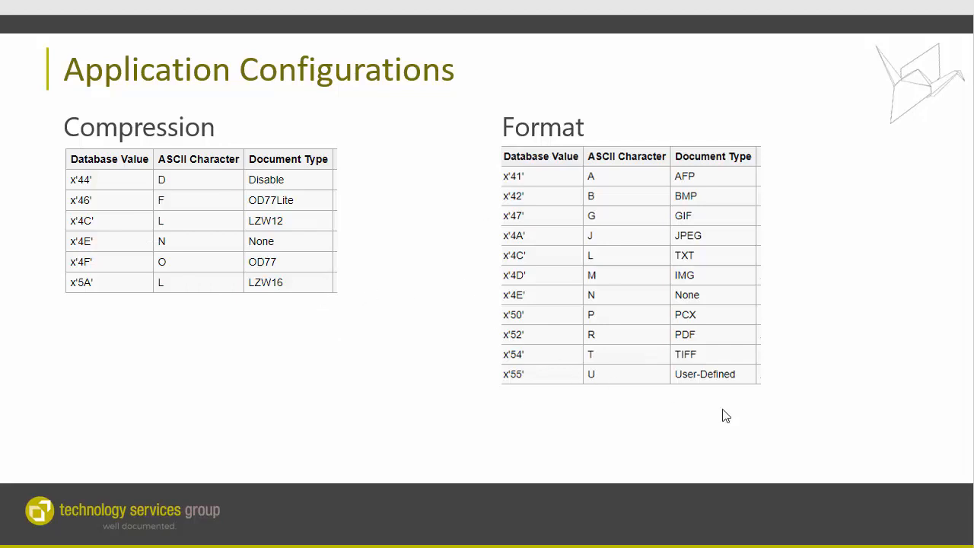
pyautogui.moveTo(593, 349)
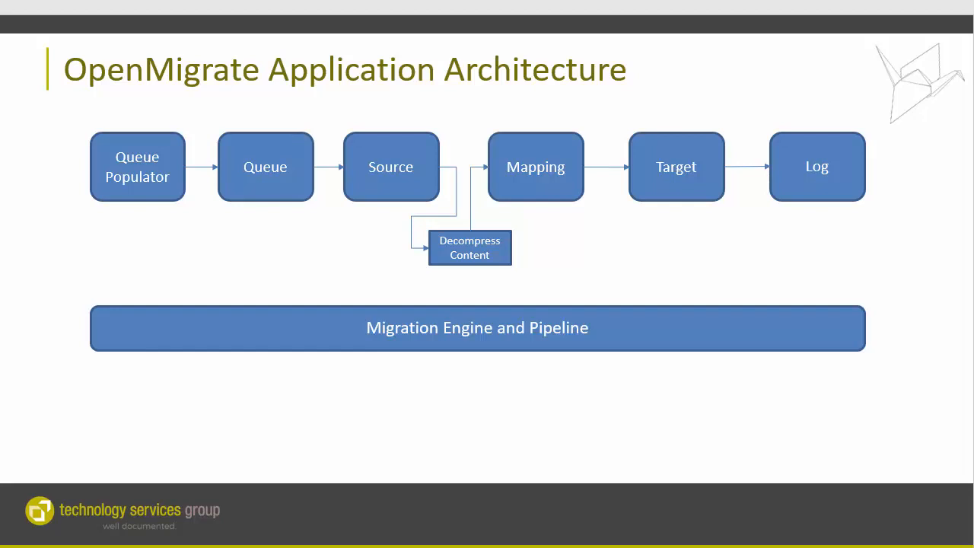
pyautogui.moveTo(156, 196)
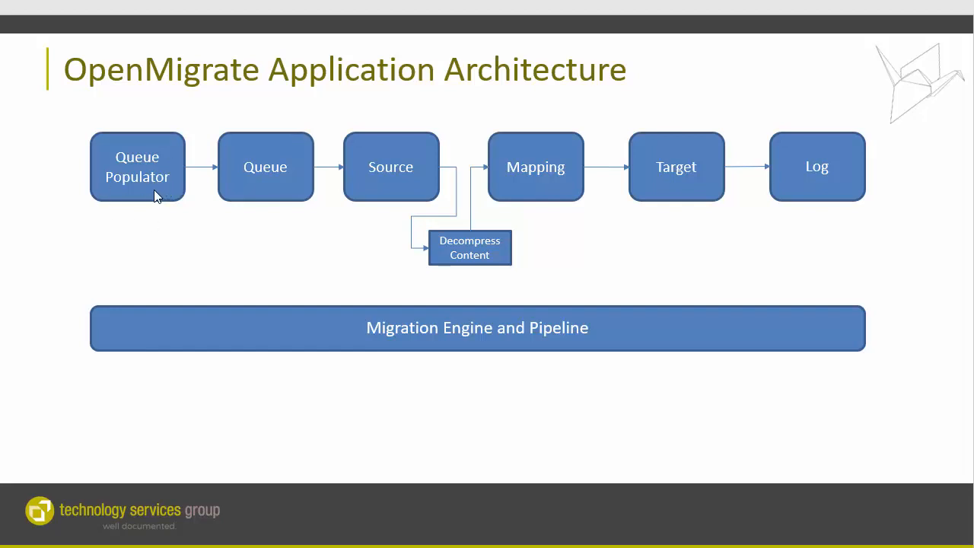
pyautogui.moveTo(153, 229)
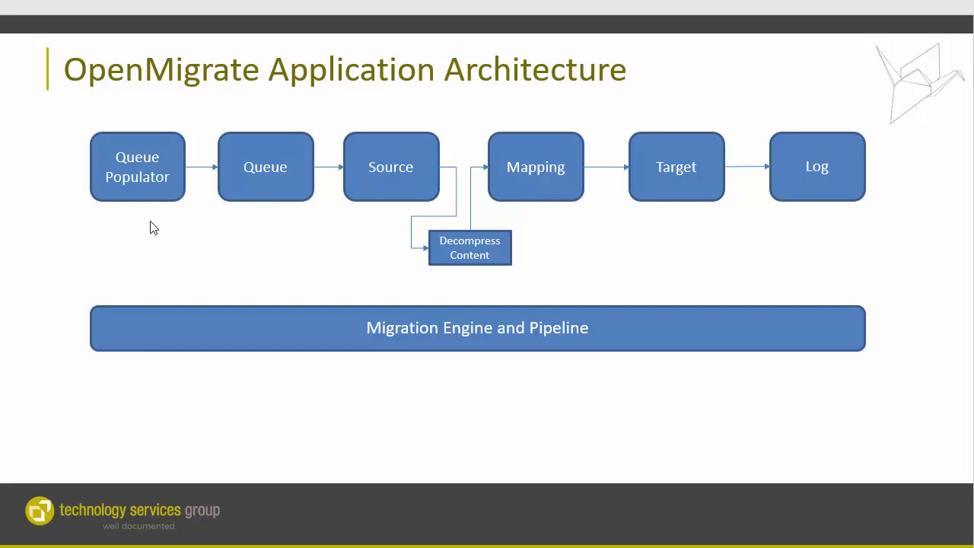
pyautogui.moveTo(229, 233)
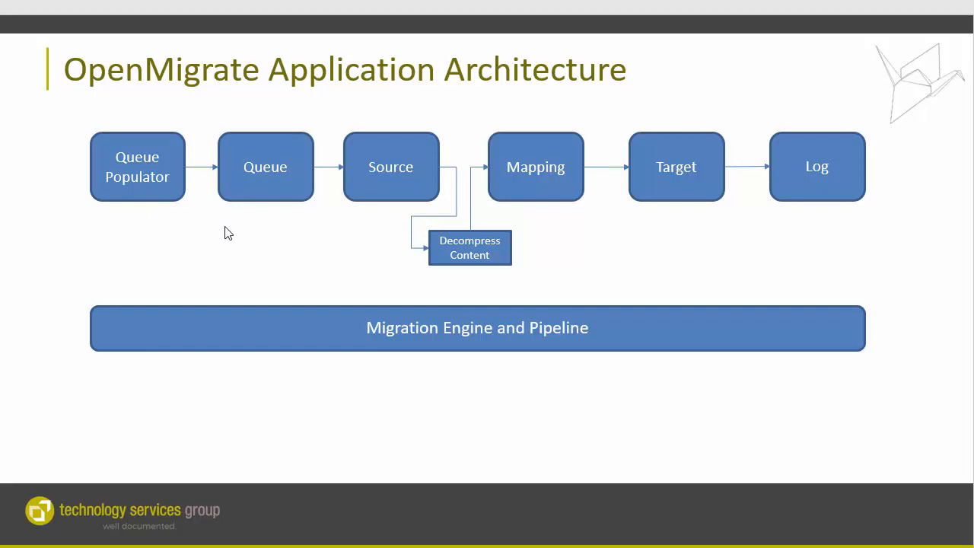
pyautogui.moveTo(546, 242)
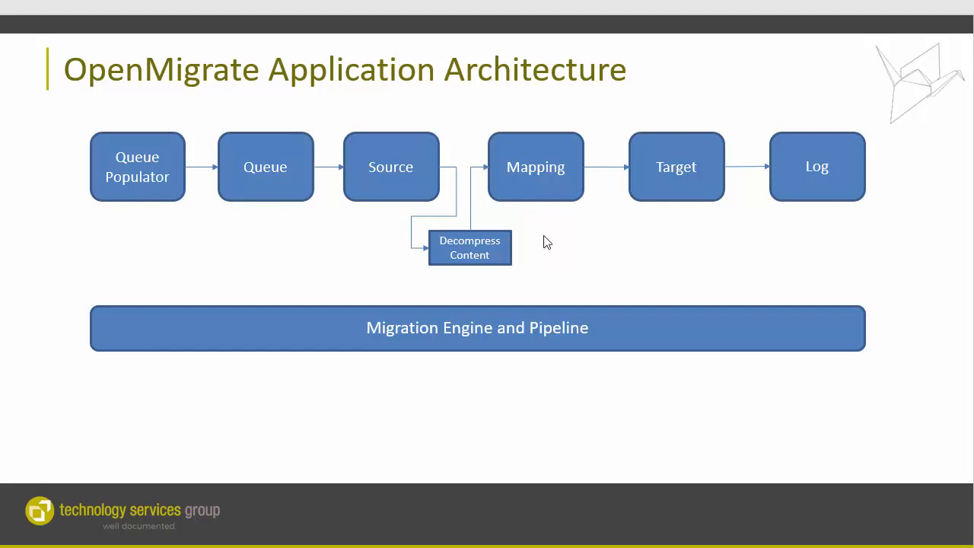
pyautogui.moveTo(497, 269)
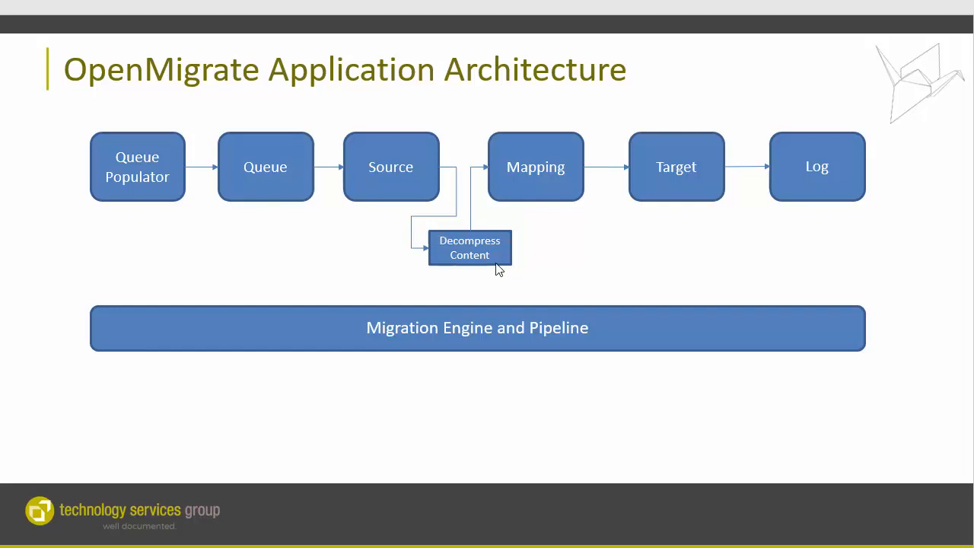
pyautogui.moveTo(429, 219)
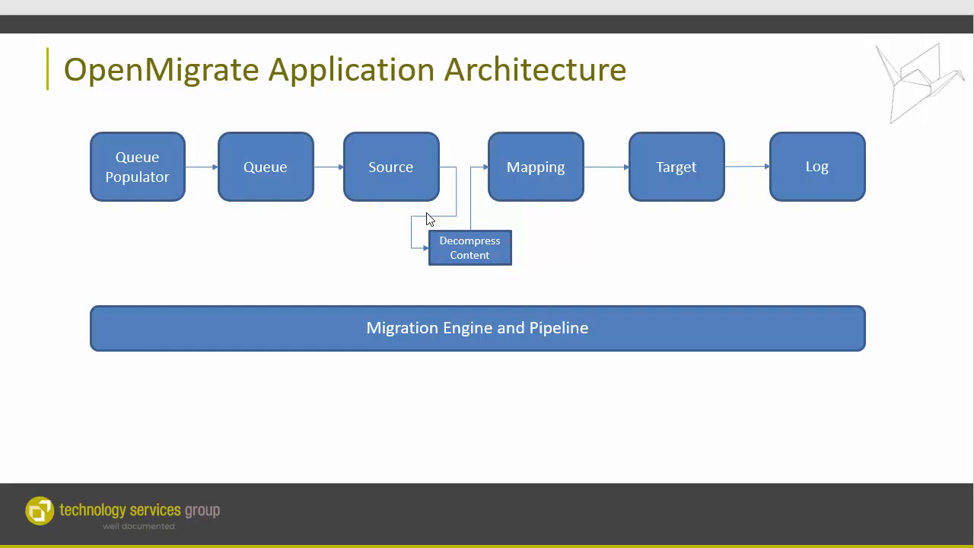
pyautogui.moveTo(516, 260)
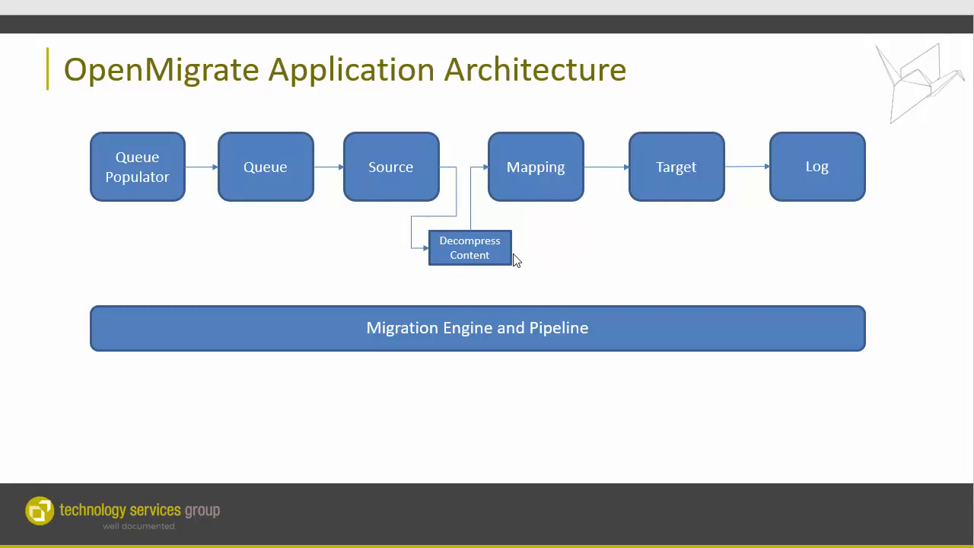
pyautogui.moveTo(691, 225)
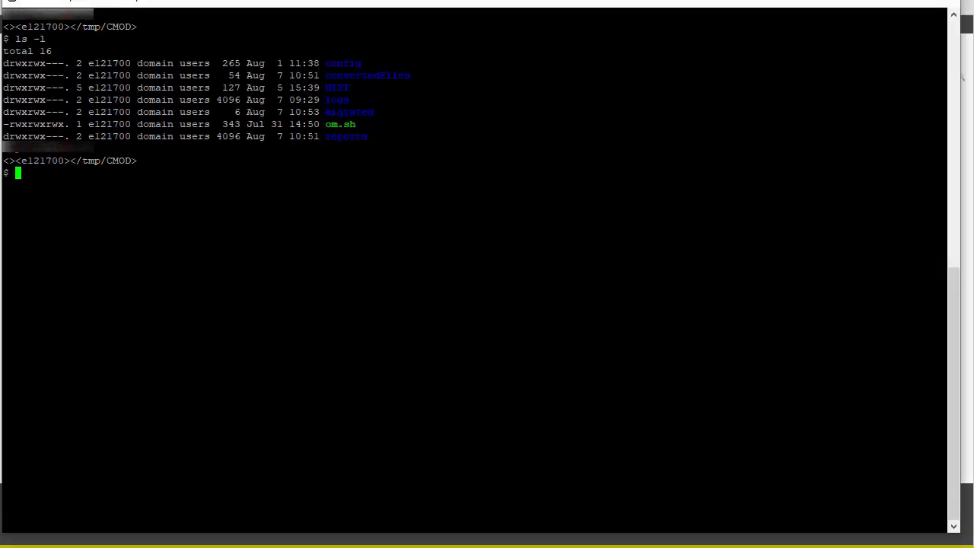
# Launch the OpenMigrate run with ./om.sh from /tmp/CMOD and review its startup output
pyautogui.write('./om.sh')
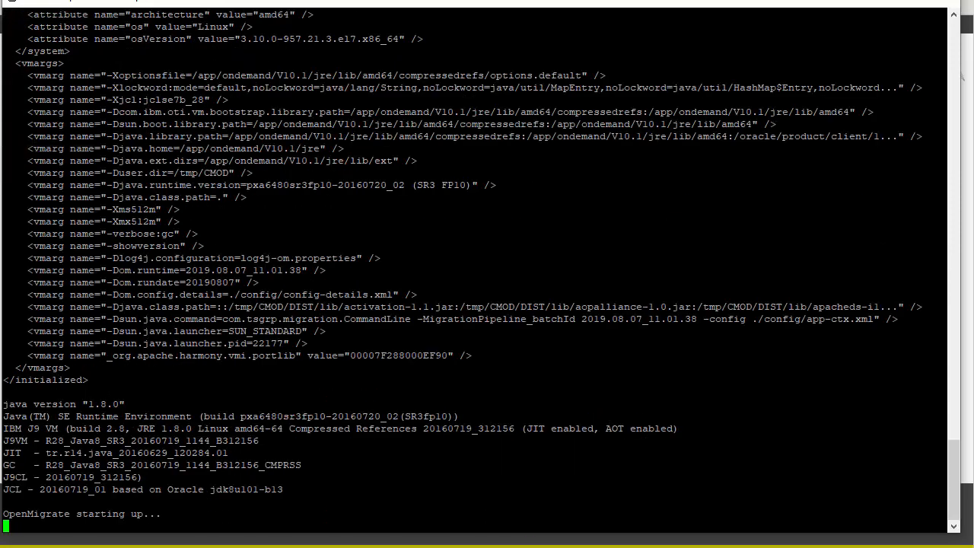
pyautogui.scroll(-3)
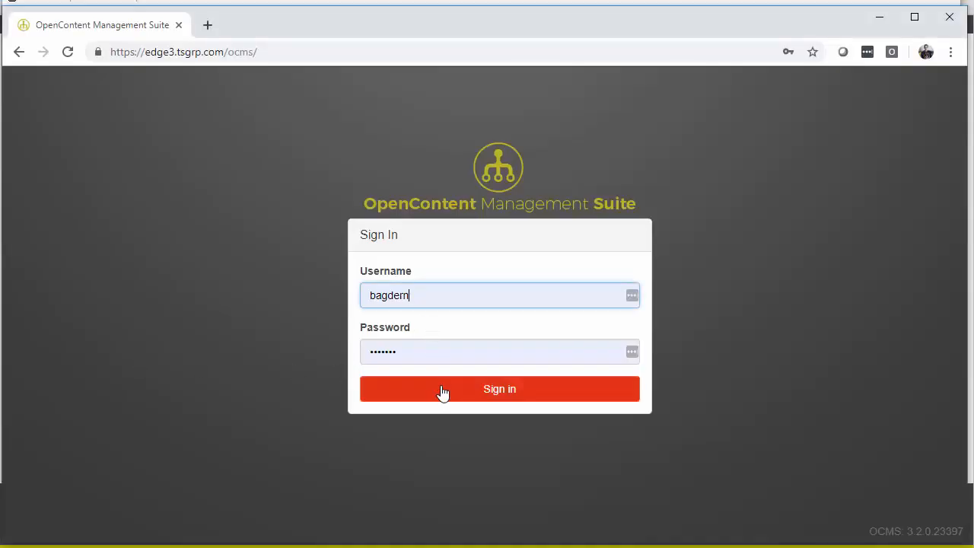
# Sign in, run a '*' name search listing SASR8299A and FI71R01, and open SASR8299A's PDF
pyautogui.click(499, 388)
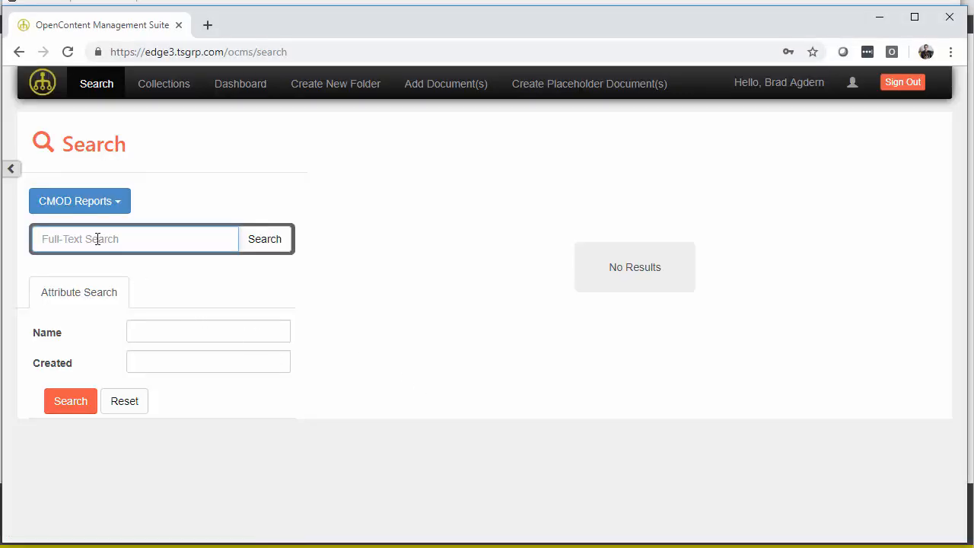
pyautogui.moveTo(140, 273)
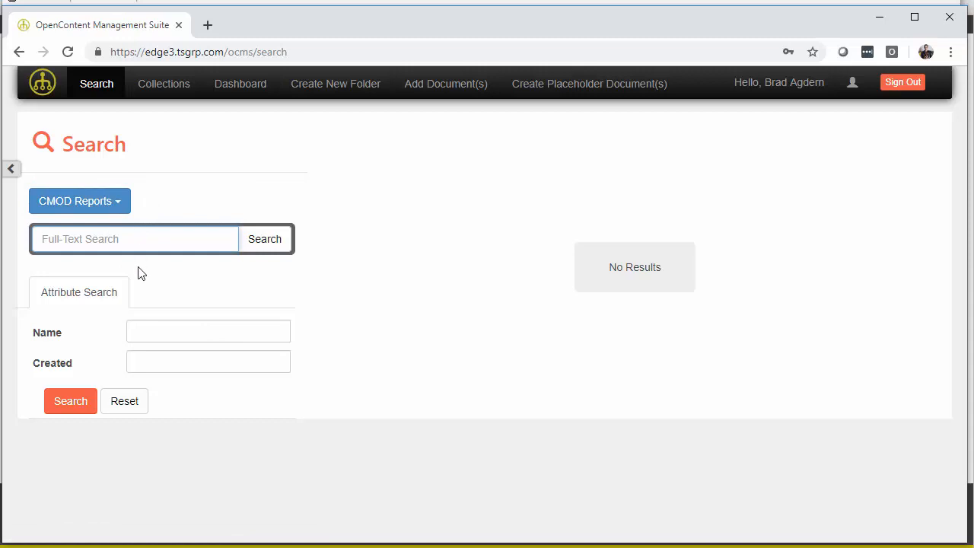
pyautogui.click(208, 331)
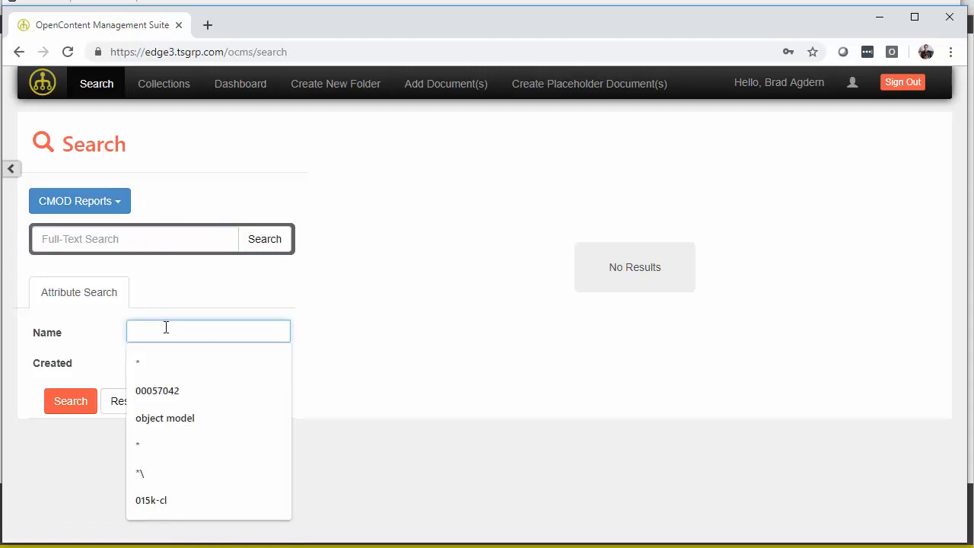
pyautogui.click(138, 362)
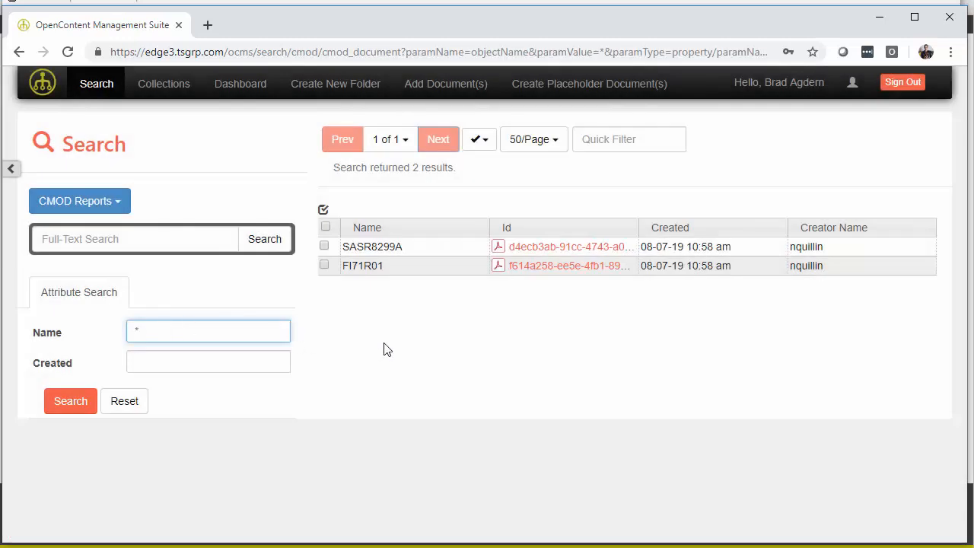
pyautogui.moveTo(352, 317)
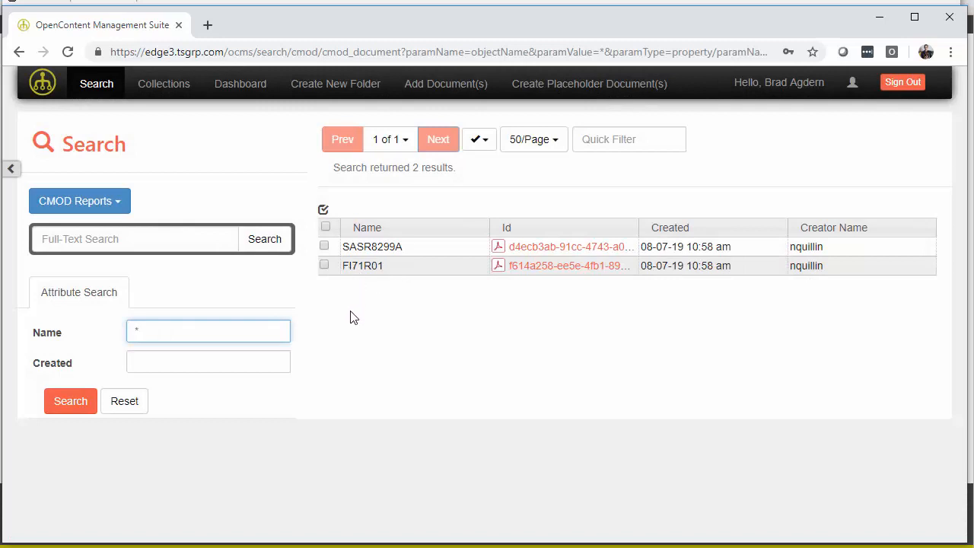
pyautogui.moveTo(620, 315)
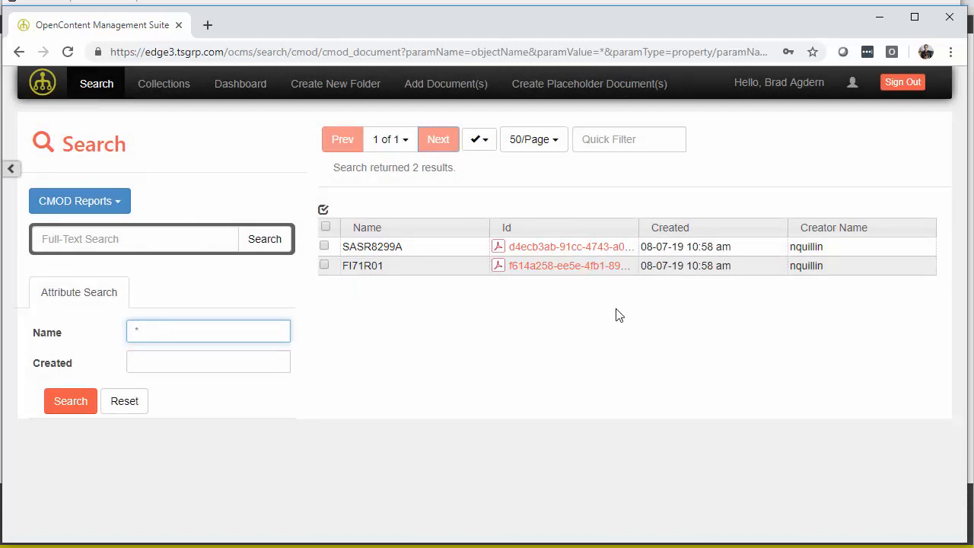
pyautogui.moveTo(429, 269)
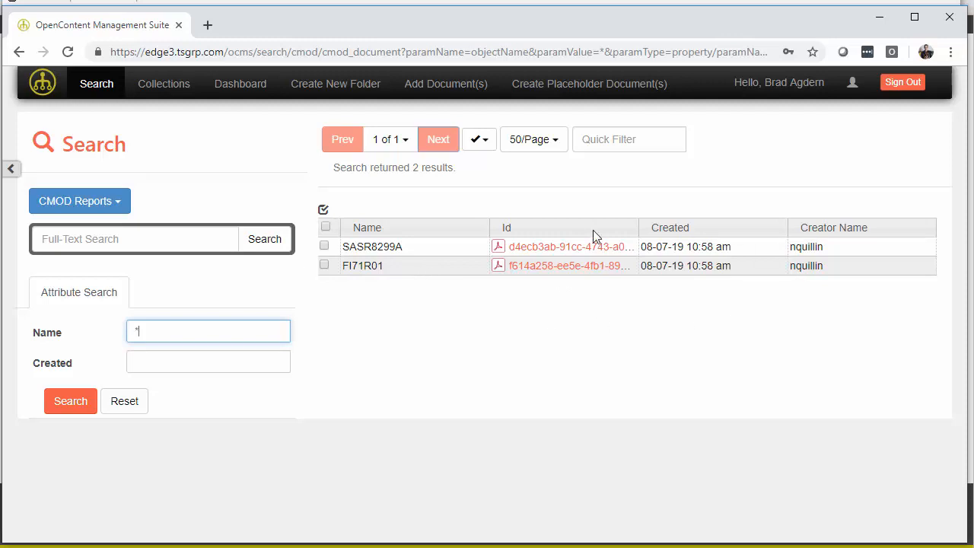
pyautogui.click(570, 247)
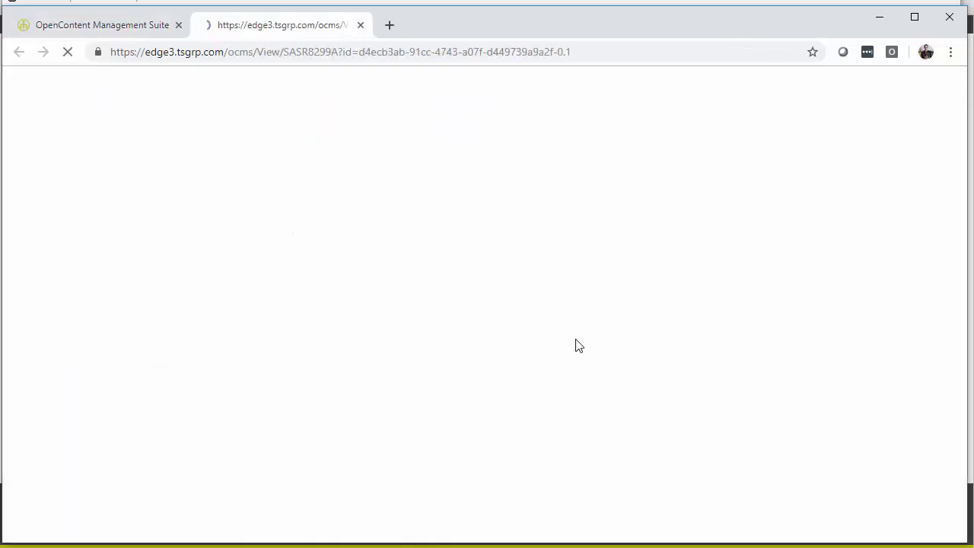